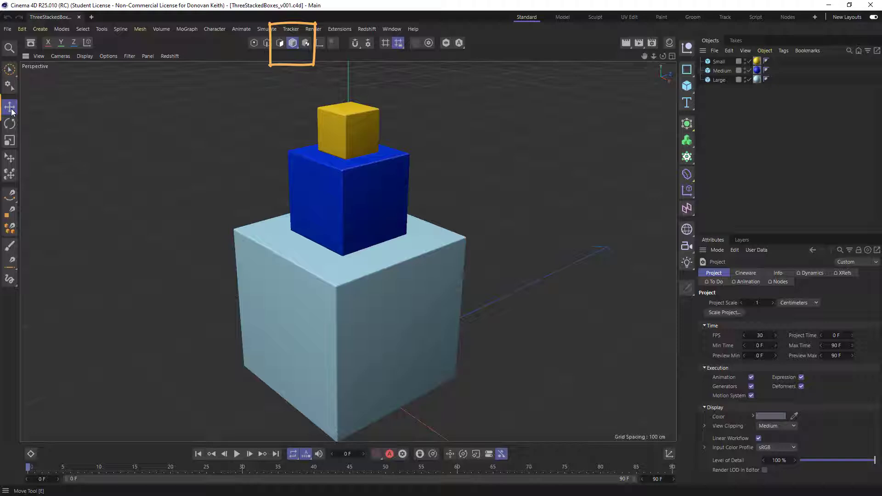
# Move the Small cube off the stack and back on top of Medium to check it is unparented
pyautogui.click(10, 107)
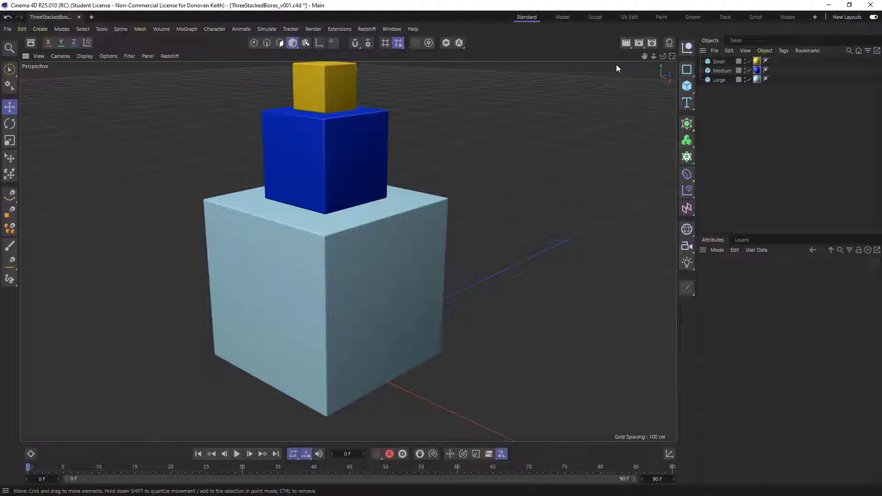
pyautogui.click(720, 62)
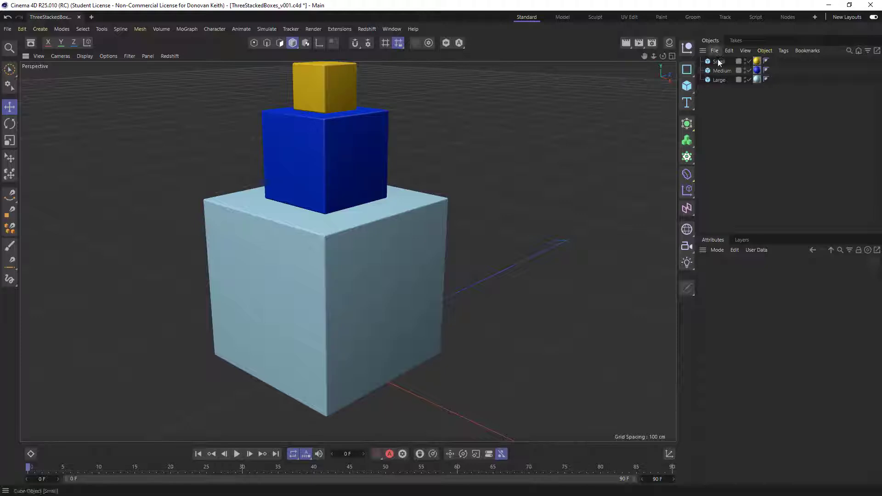
pyautogui.click(722, 71)
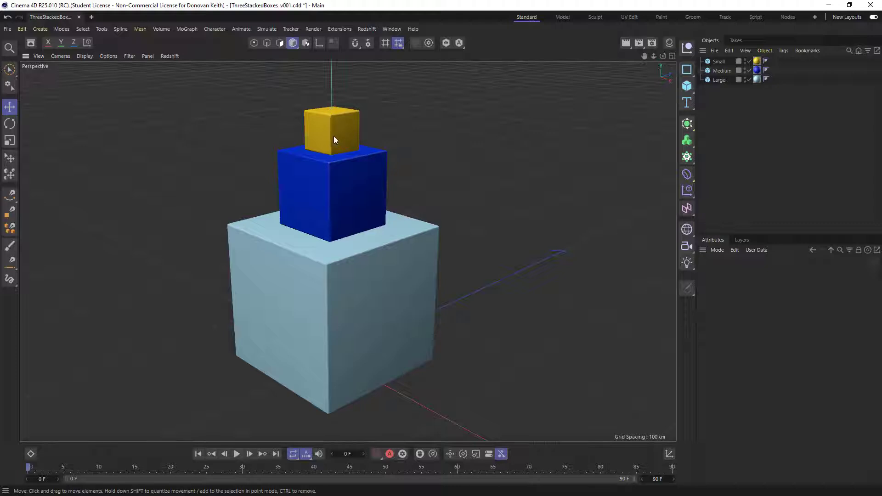
pyautogui.moveTo(332, 129); pyautogui.dragTo(189, 141)
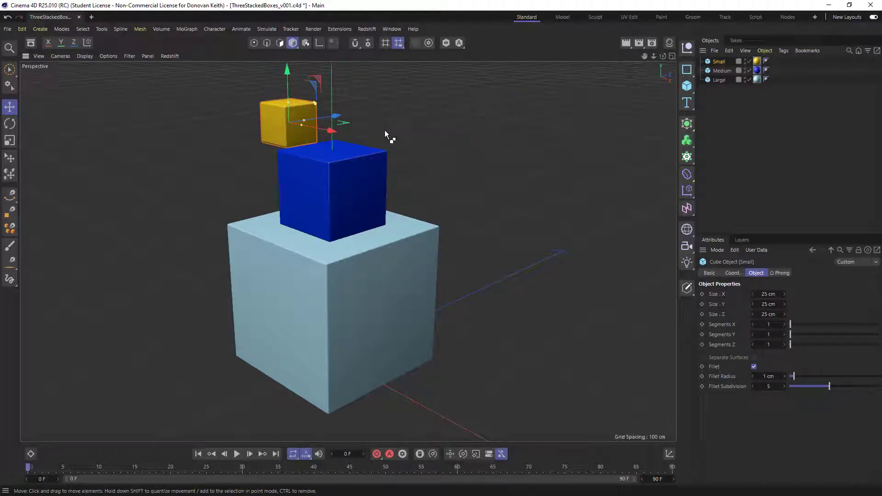
pyautogui.moveTo(289, 124); pyautogui.dragTo(332, 130)
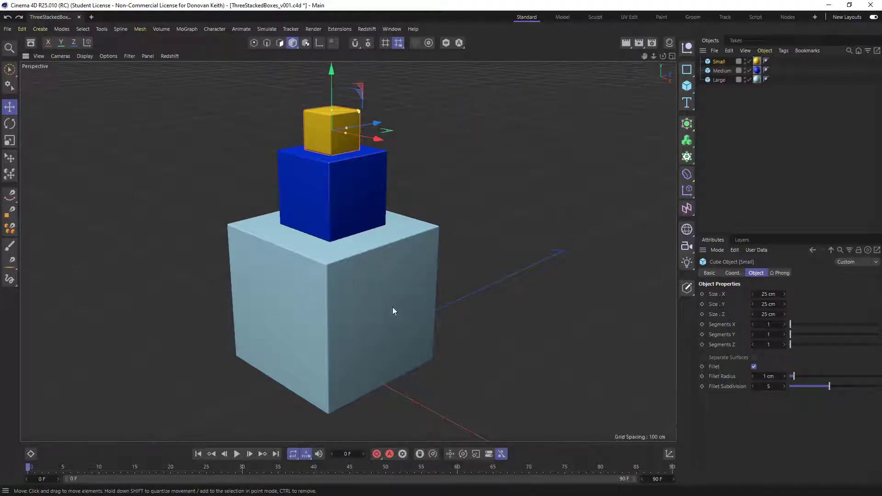
pyautogui.click(719, 80)
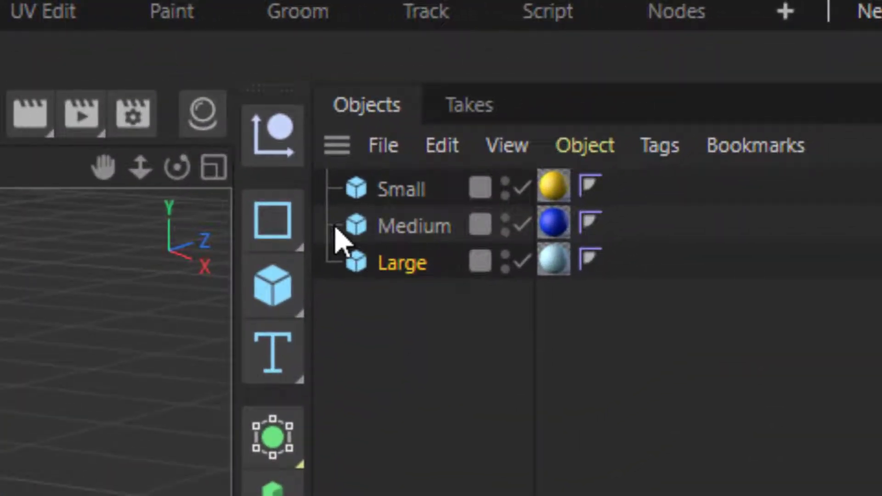
# Nest the Medium cube under Small as its child in the Object Manager
pyautogui.click(415, 226)
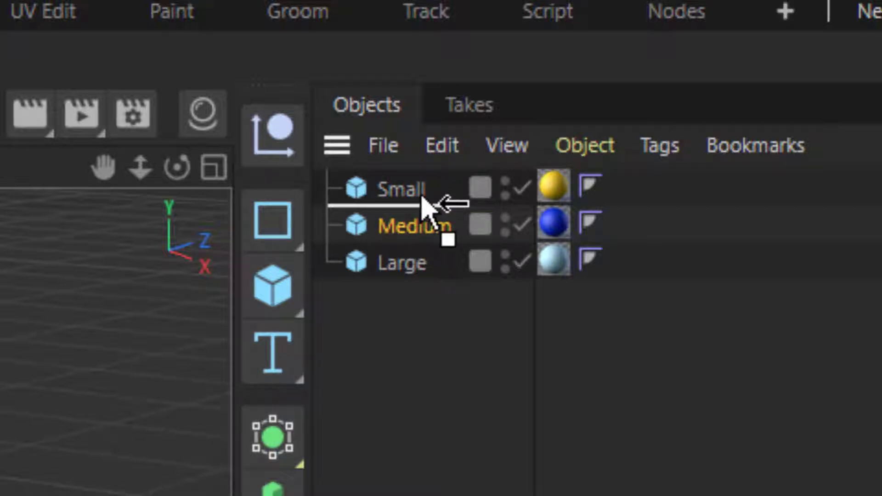
pyautogui.click(400, 188)
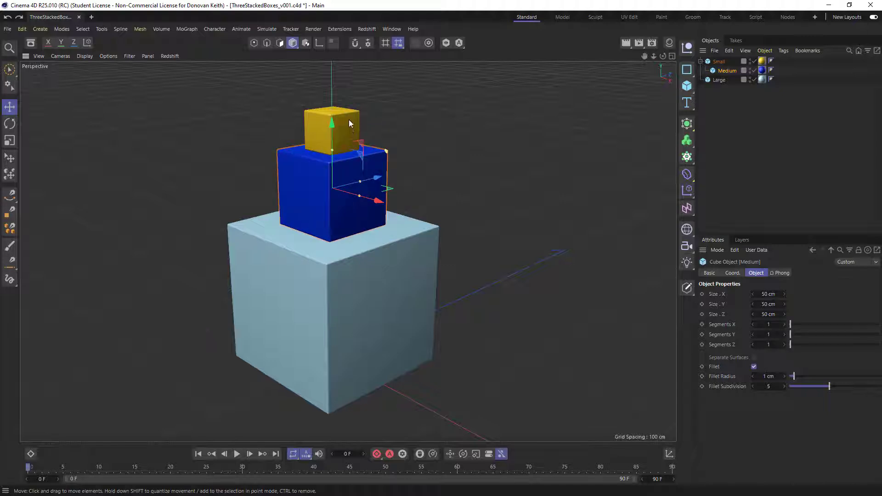
pyautogui.click(720, 61)
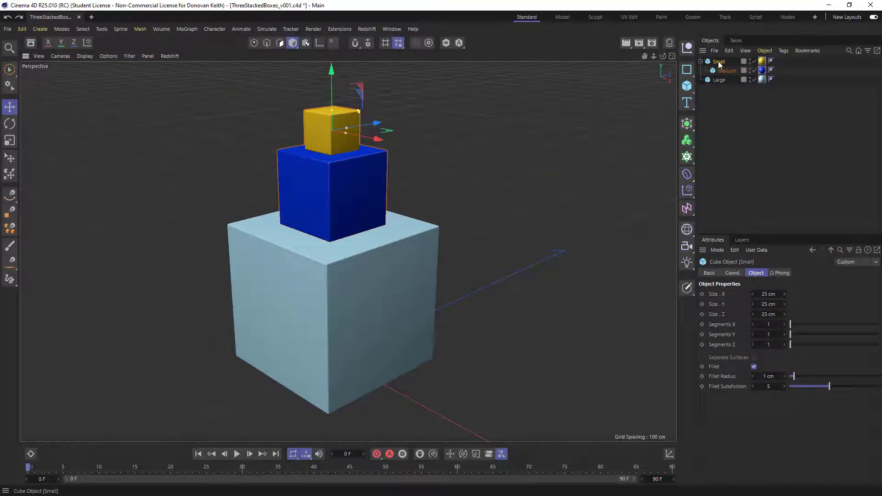
pyautogui.click(728, 71)
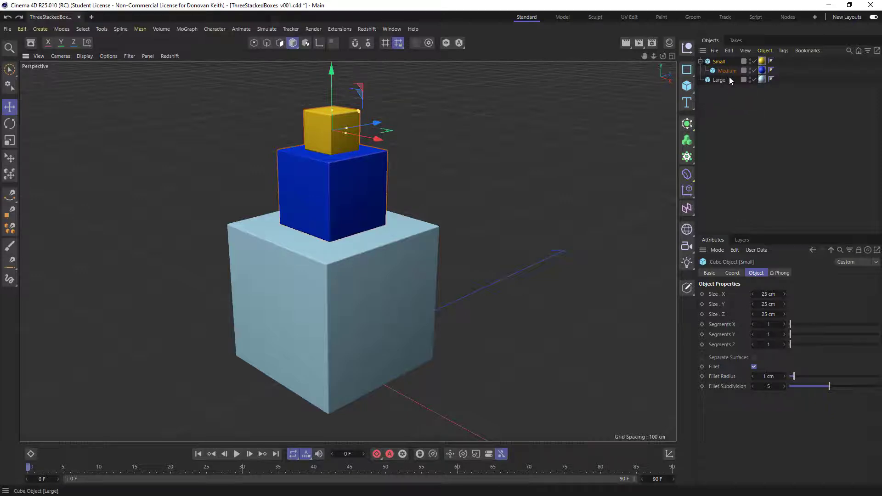
pyautogui.click(728, 71)
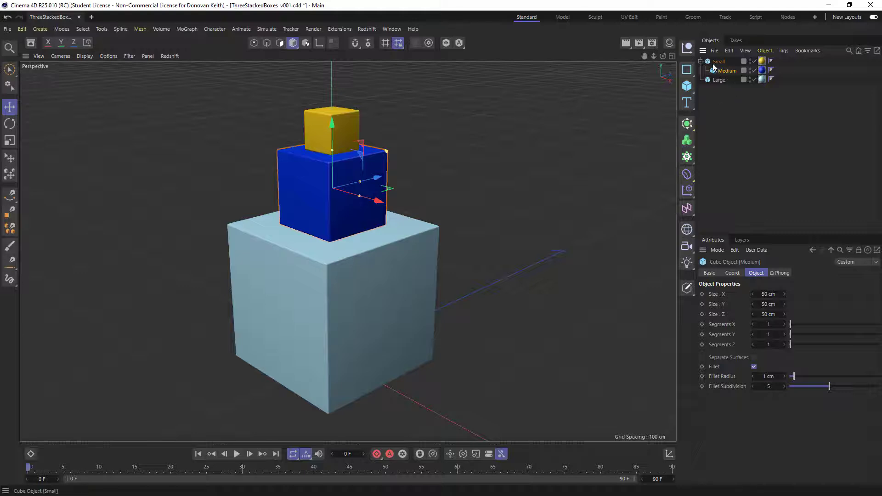
pyautogui.click(719, 61)
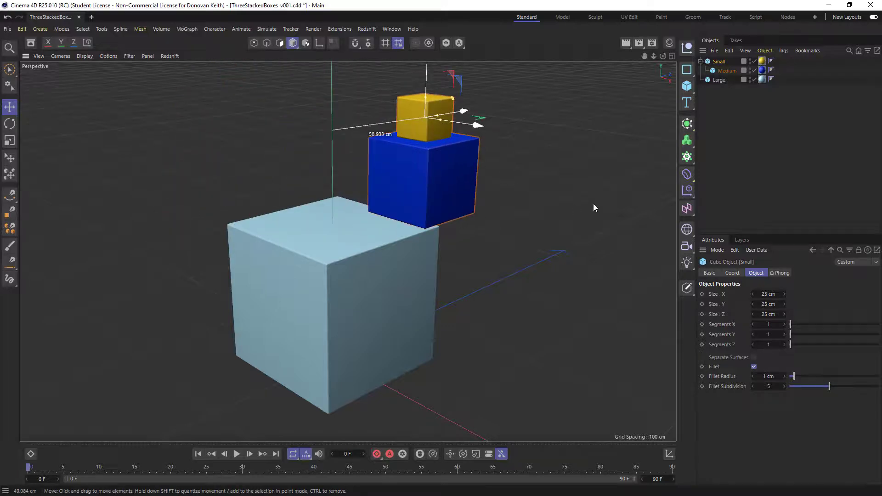
pyautogui.click(9, 124)
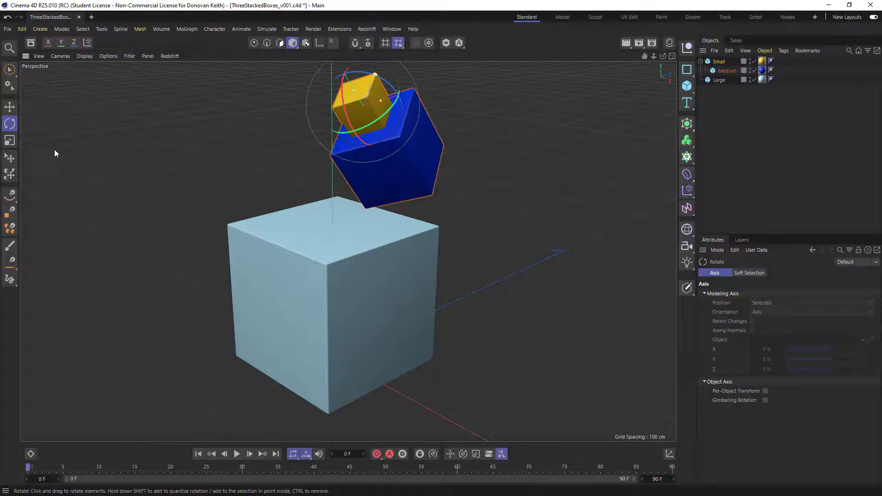
pyautogui.click(9, 140)
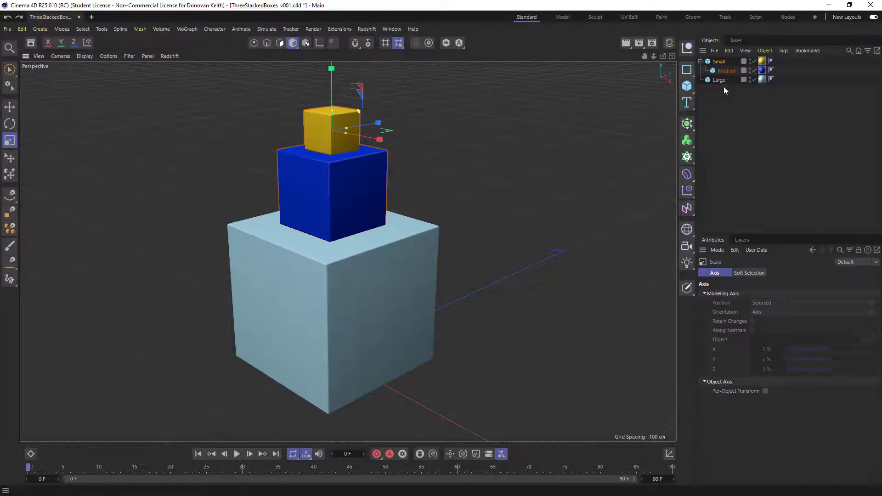
# Pull Medium out from under Small so Large, Small and Medium sit as separate top-level cubes
pyautogui.click(9, 106)
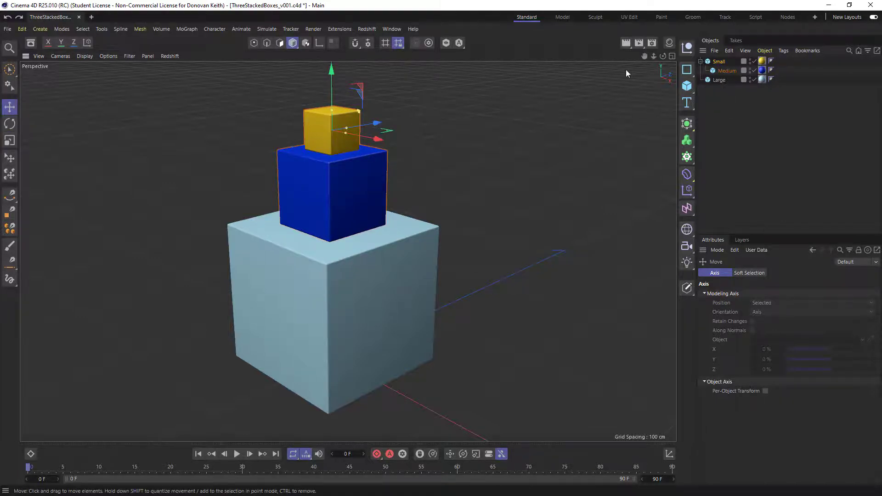
pyautogui.click(719, 80)
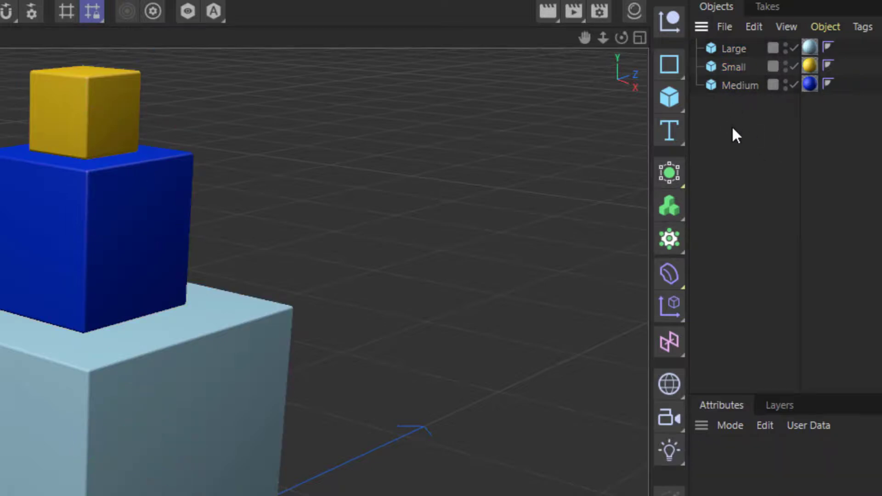
# Nest Medium under Large, then pick up Small to re-nest it next
pyautogui.click(735, 47)
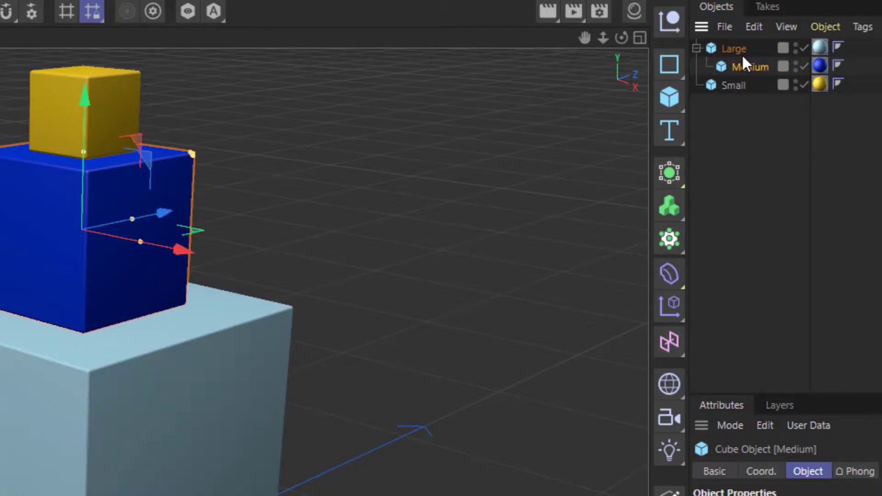
pyautogui.click(733, 84)
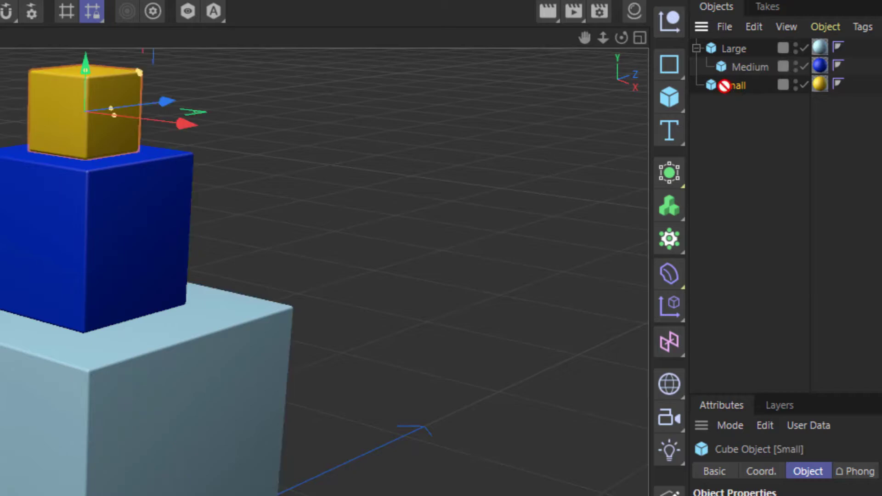